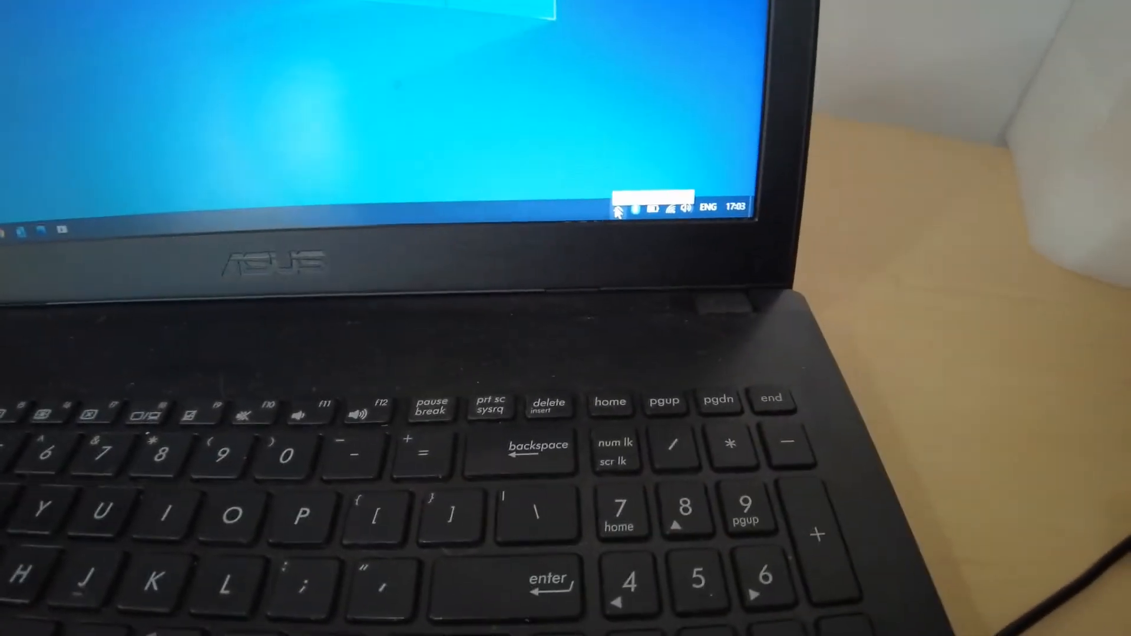
Open the InfiniSolar firmware folder containing the CPU reflash tool and upgrade guidebook.
{"action": "left_click", "coordinate": [615, 210]}
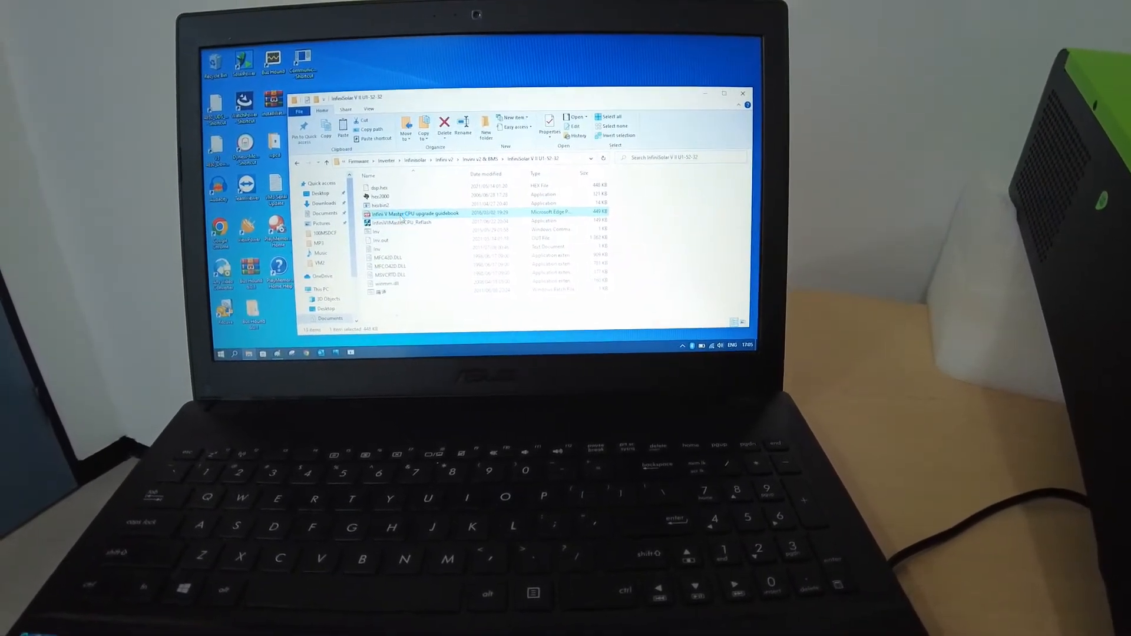
{"action": "double_click", "coordinate": [415, 212]}
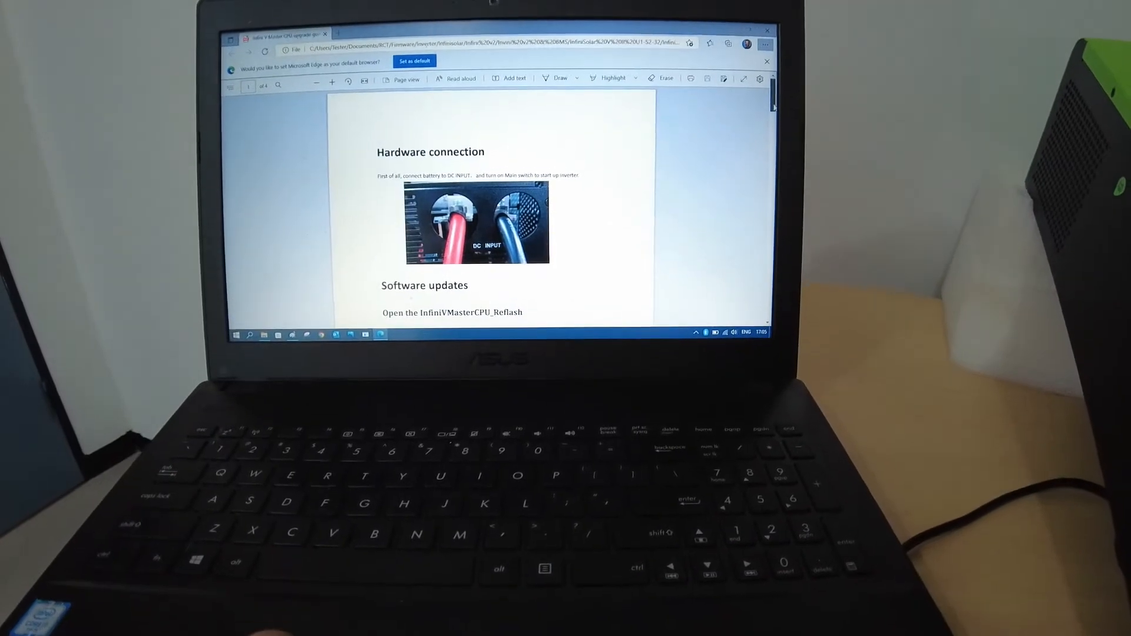
{"action": "scroll", "scroll_direction": "down", "scroll_amount": 3}
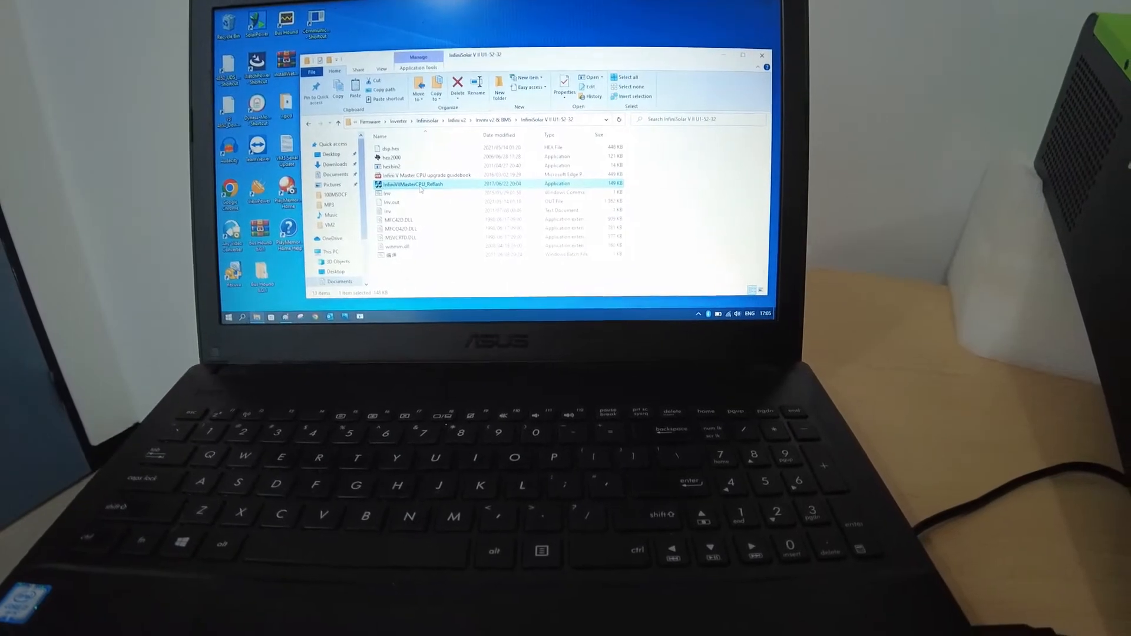
Launch InfiniVMasterCPU_Reflash, relaunch it, and confirm Yes to updating the inverter firmware.
{"action": "double_click", "coordinate": [411, 184]}
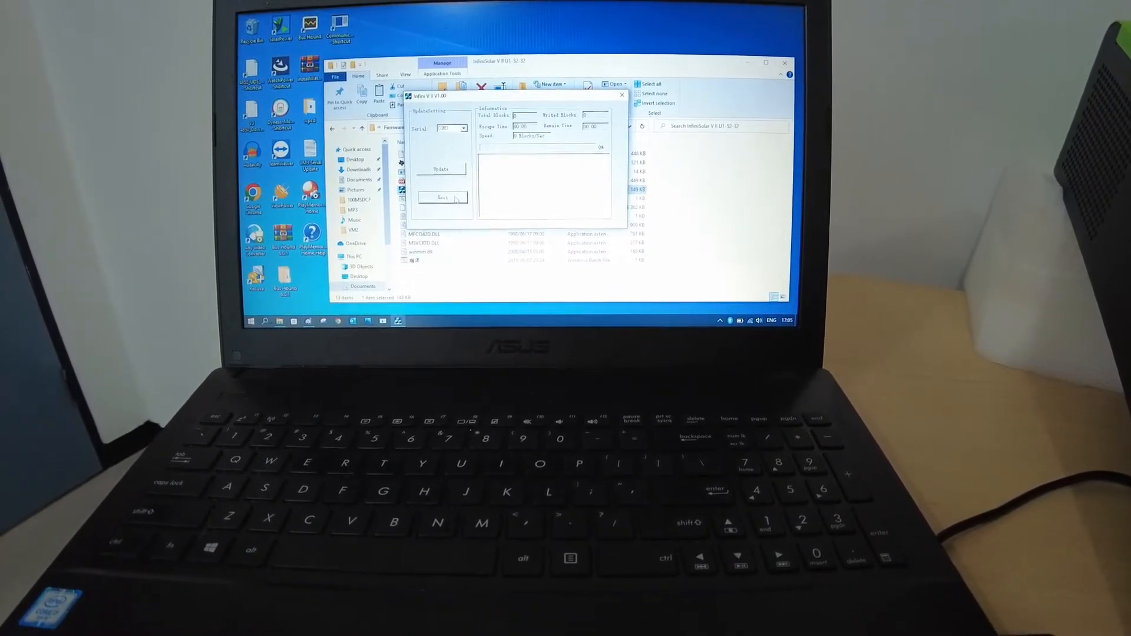
{"action": "left_click", "coordinate": [442, 197]}
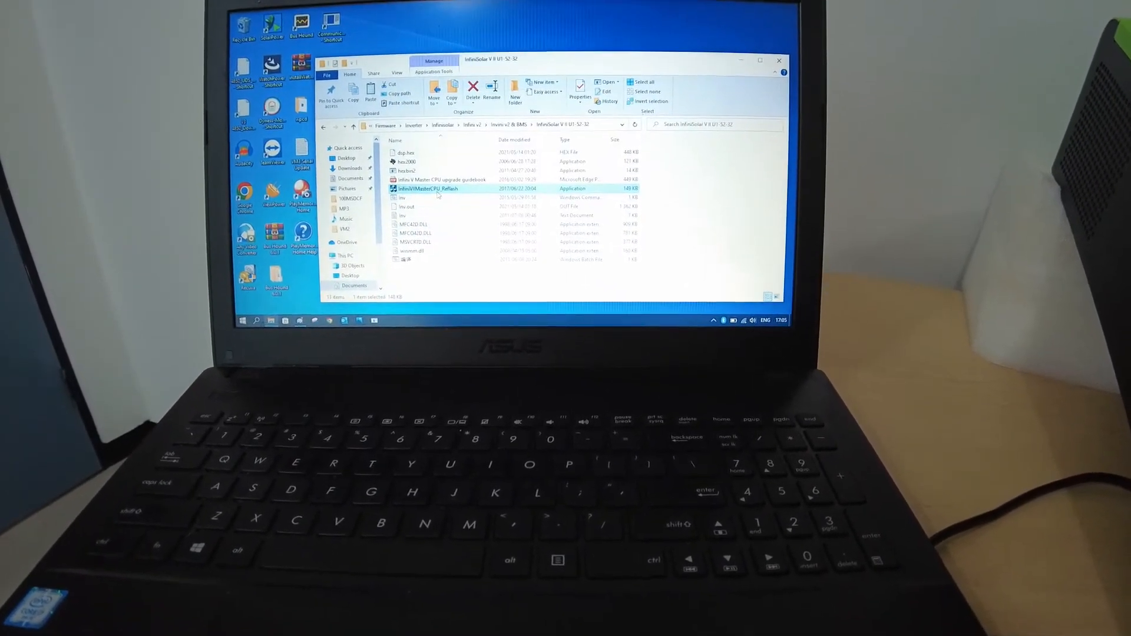
{"action": "double_click", "coordinate": [429, 188]}
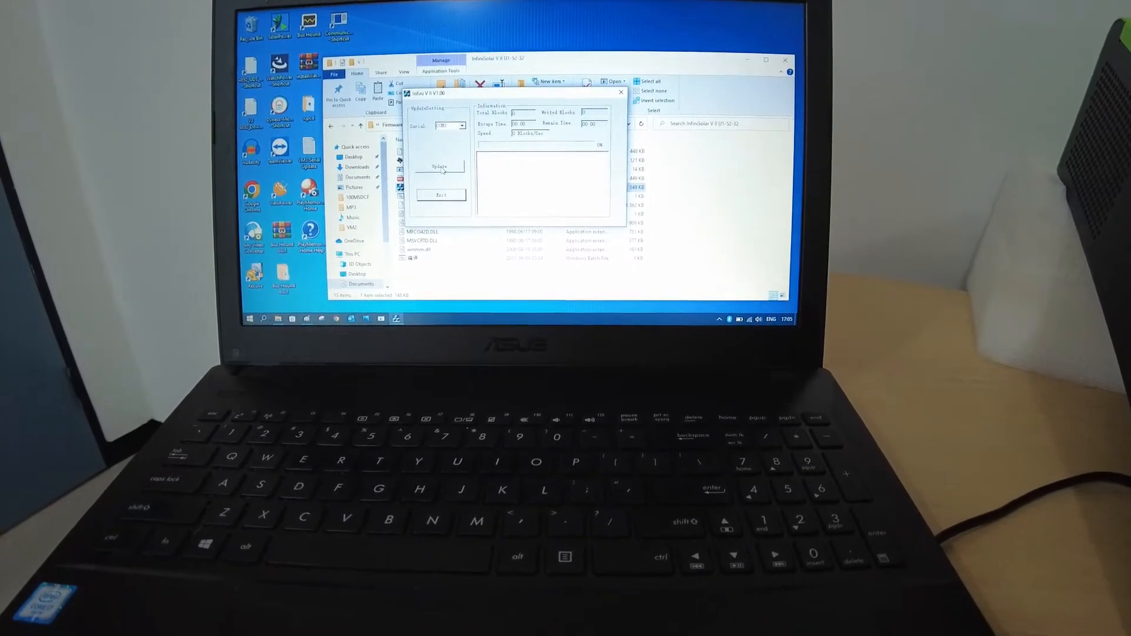
{"action": "left_click", "coordinate": [441, 167]}
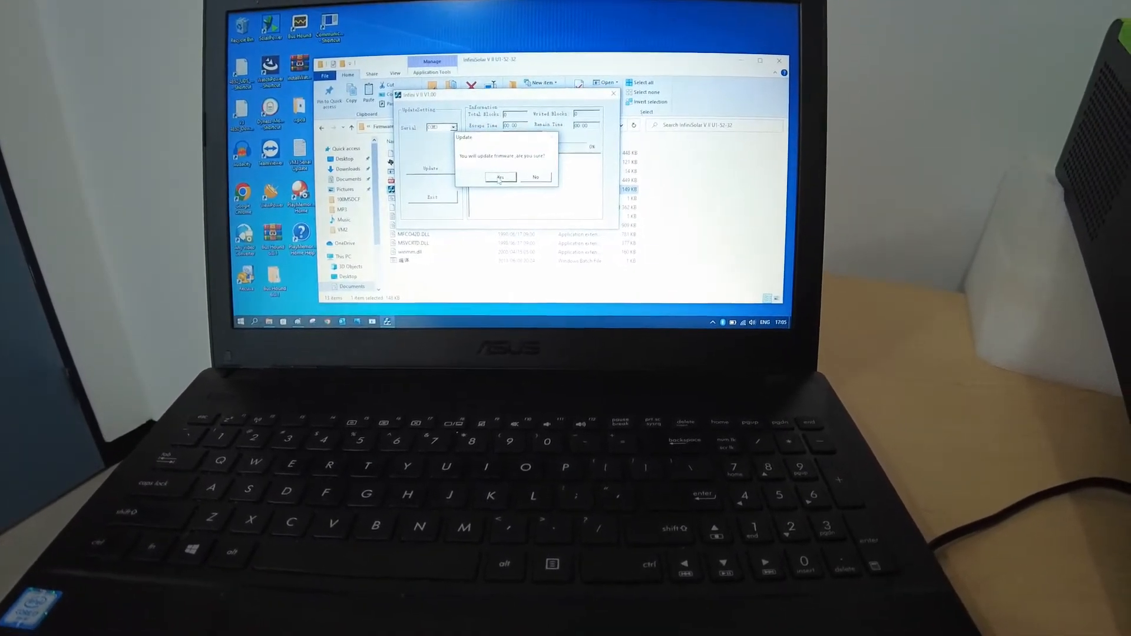
{"action": "left_click", "coordinate": [499, 177]}
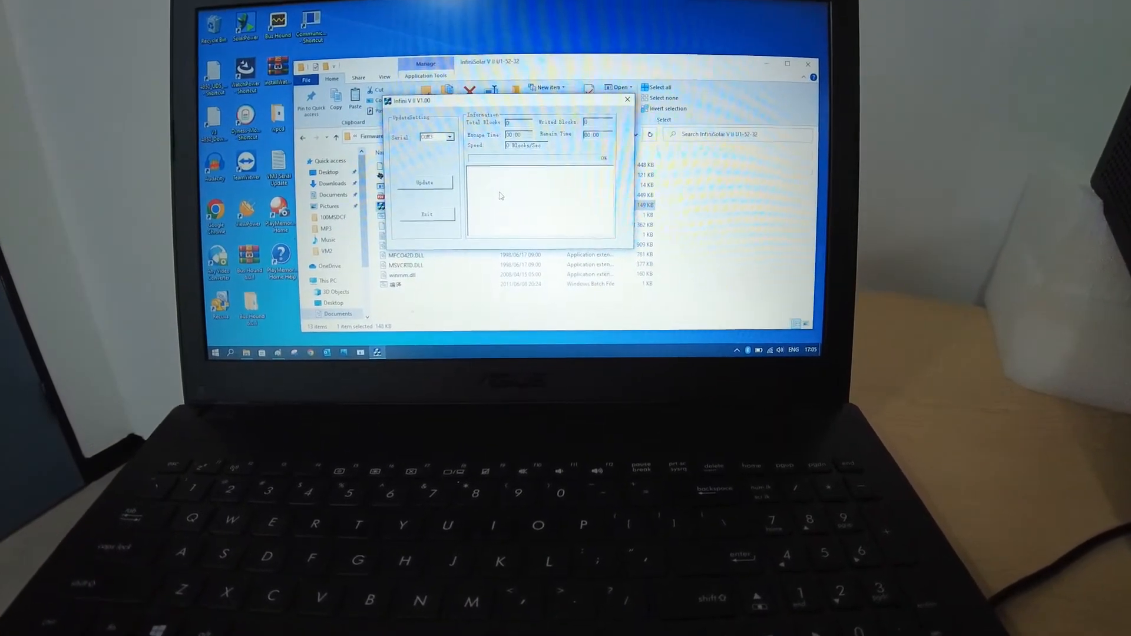
Write the firmware to the inverter until the 'Update success' message appears.
{"action": "left_click", "coordinate": [424, 182]}
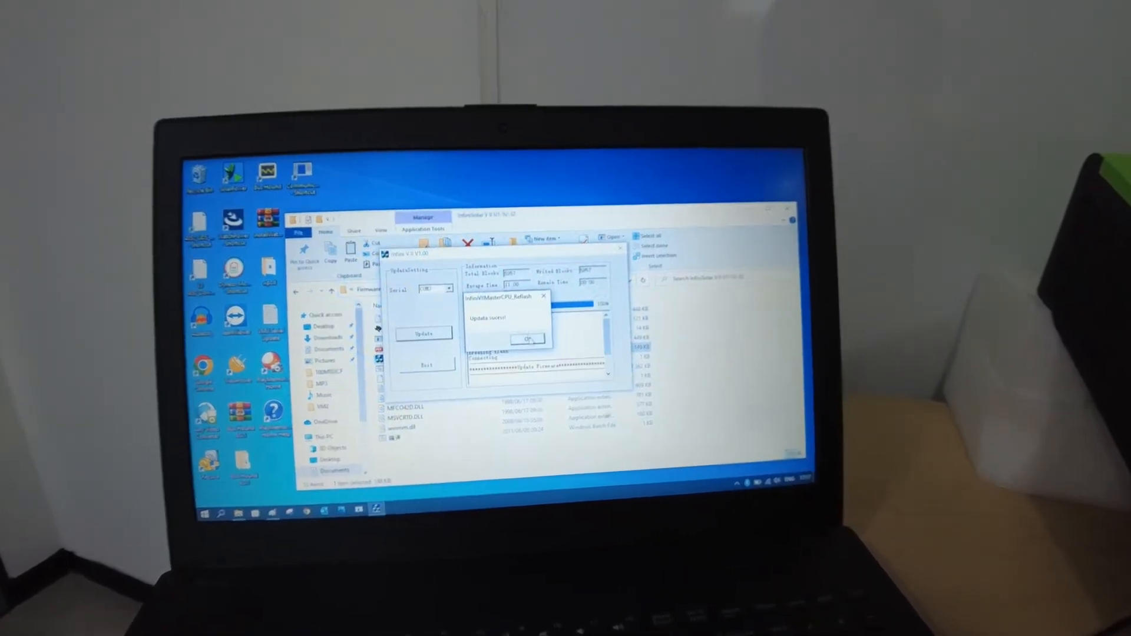
{"action": "left_click", "coordinate": [527, 340]}
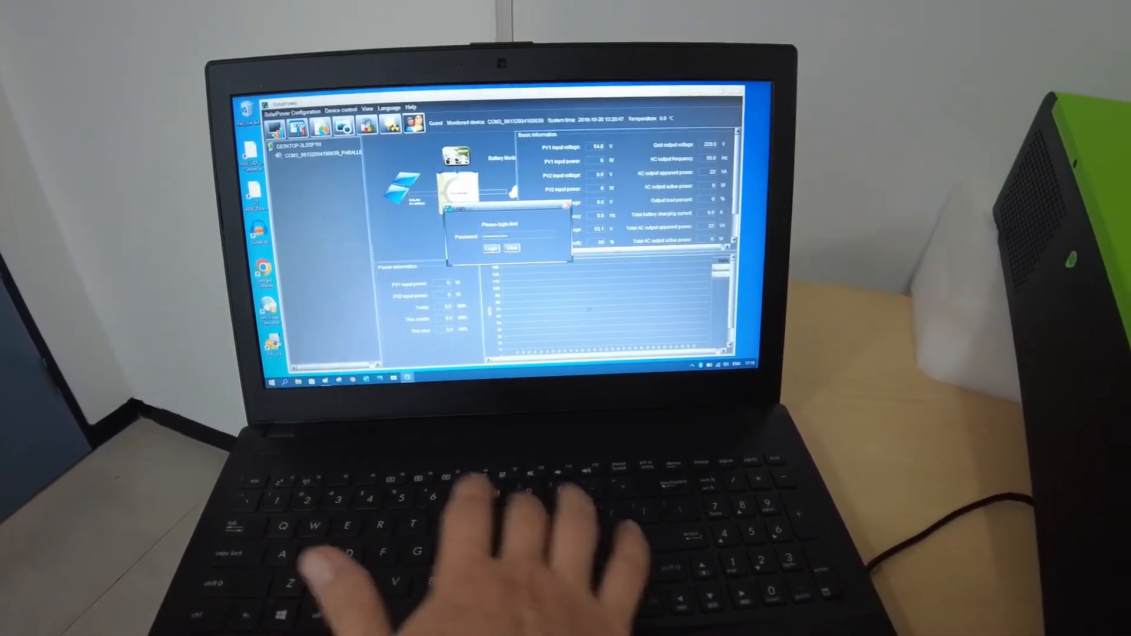
Enter the administrator password in the Password box and log in to SolarPower.
{"action": "left_click", "coordinate": [491, 248]}
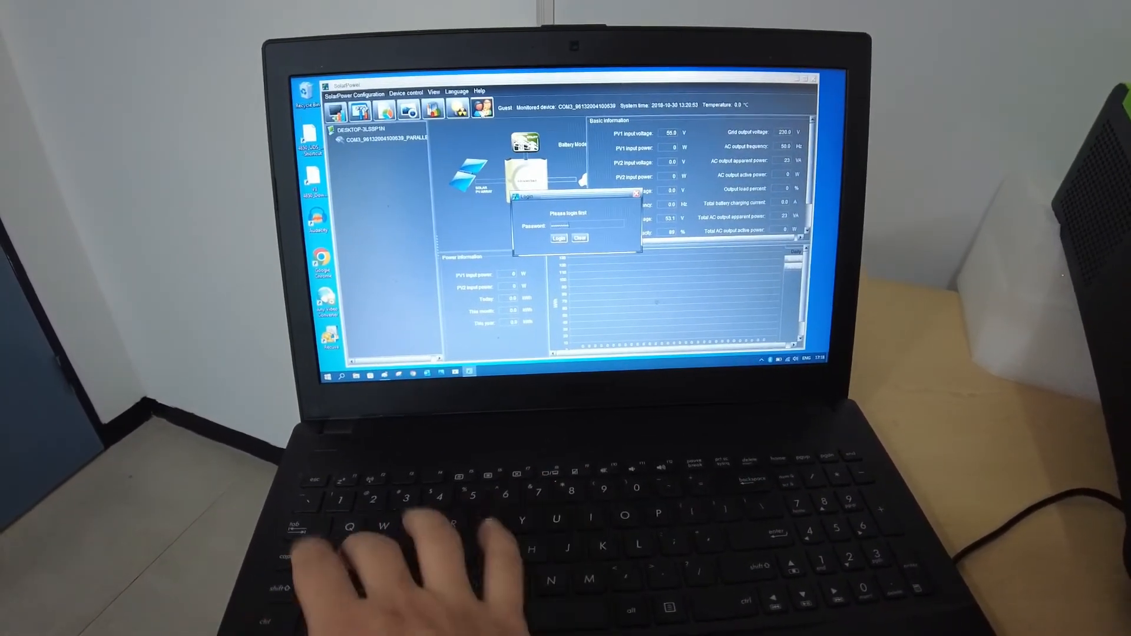
{"action": "left_click", "coordinate": [556, 238]}
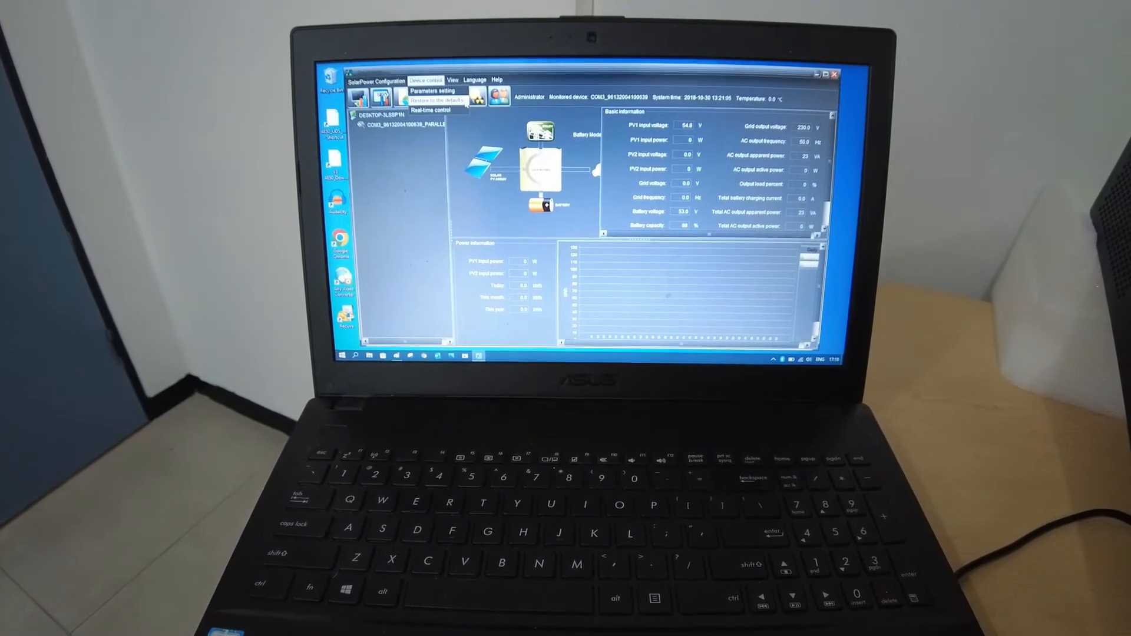
Request Restore to the defaults from Device control, triggering the data-clearing warning.
{"action": "left_click", "coordinate": [431, 90]}
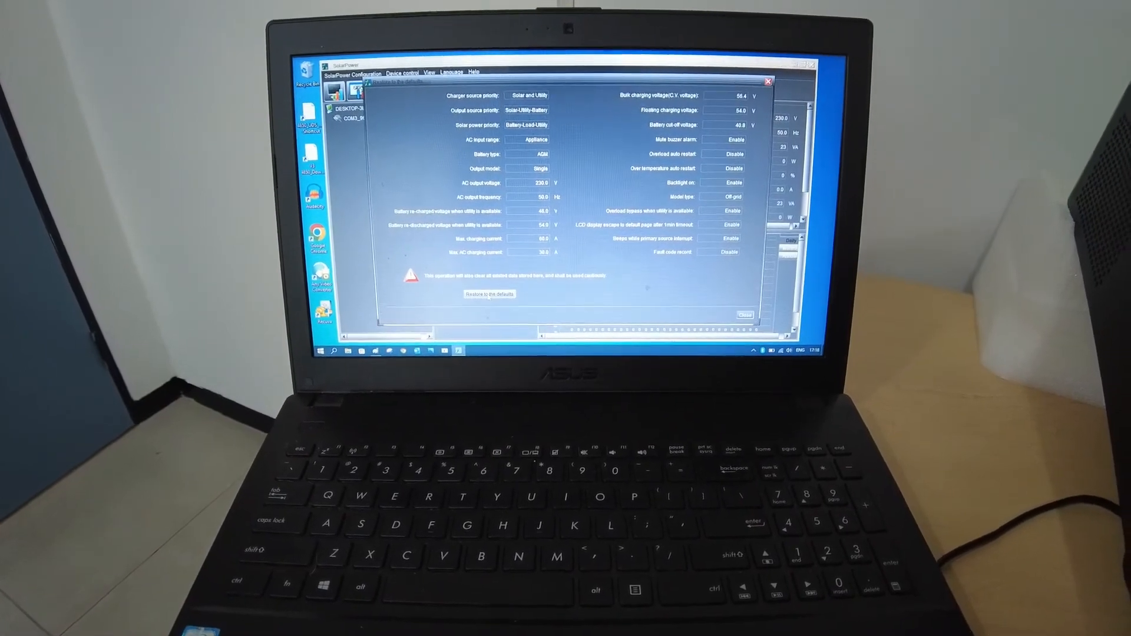
{"action": "left_click", "coordinate": [488, 294]}
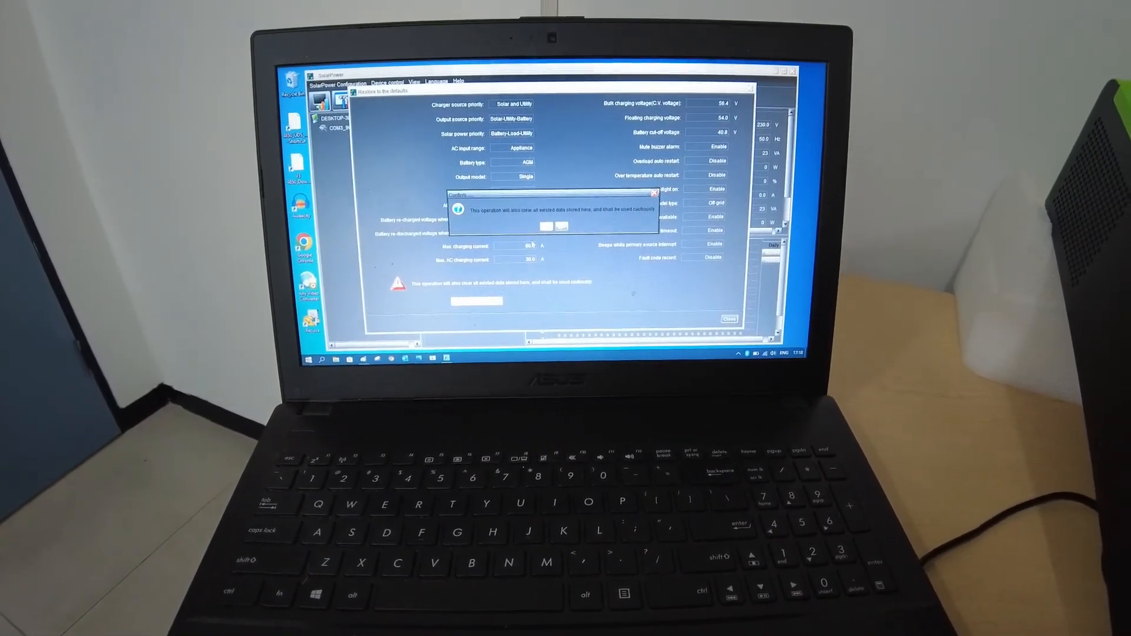